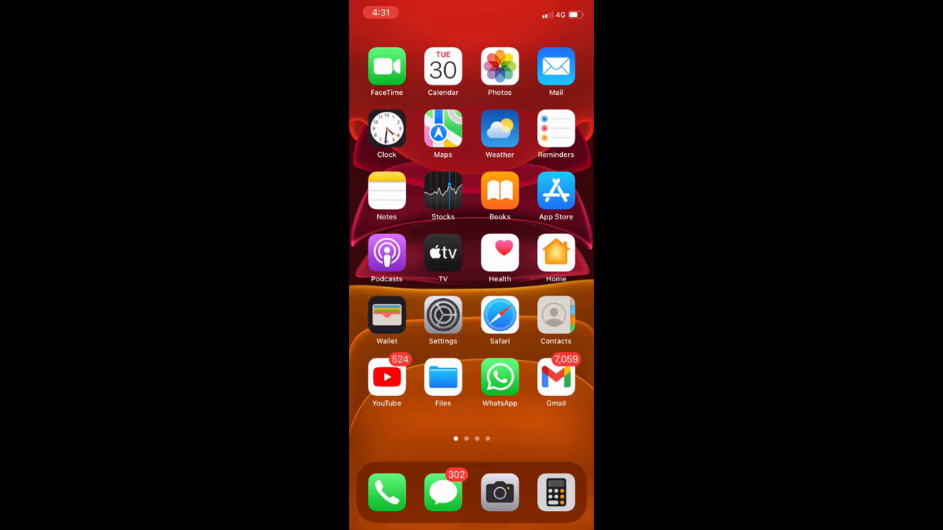
- Swipe to the Home Screen page holding the Watch app and launch it
{"action": "scroll", "scroll_direction": "left", "scroll_amount": 3}
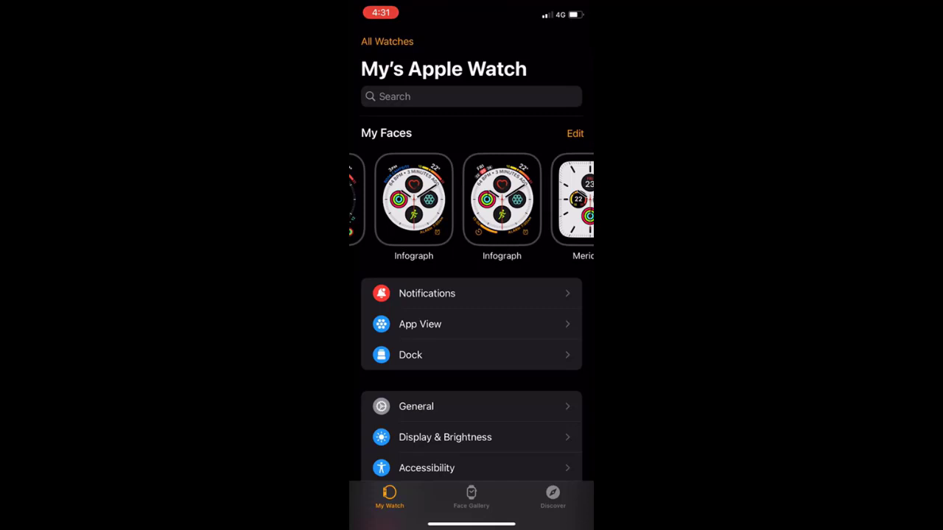
{"action": "scroll", "scroll_direction": "left", "scroll_amount": 3}
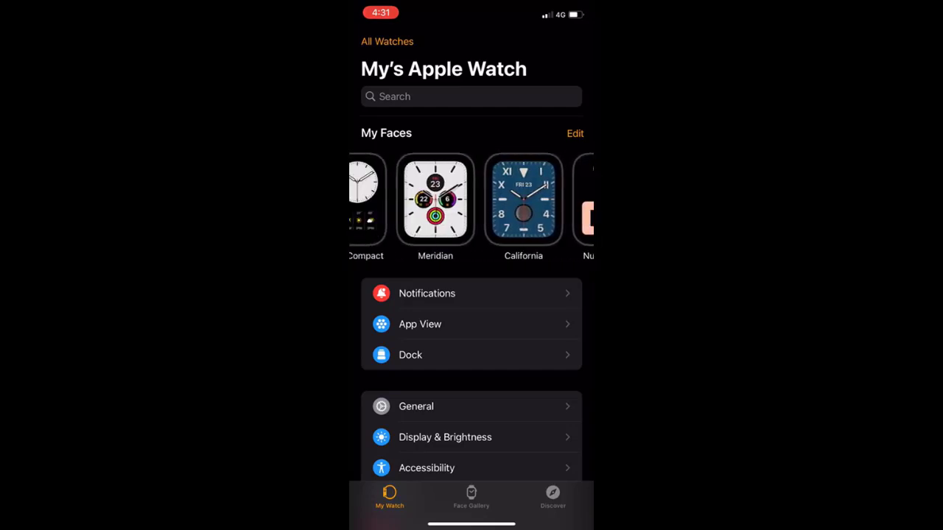
{"action": "scroll", "scroll_direction": "left", "scroll_amount": 3}
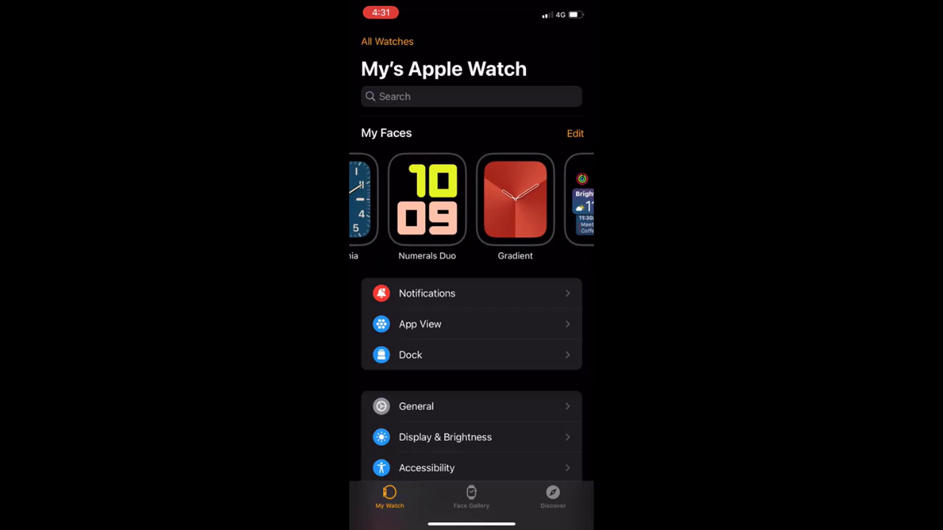
{"action": "scroll", "scroll_direction": "left", "scroll_amount": 3}
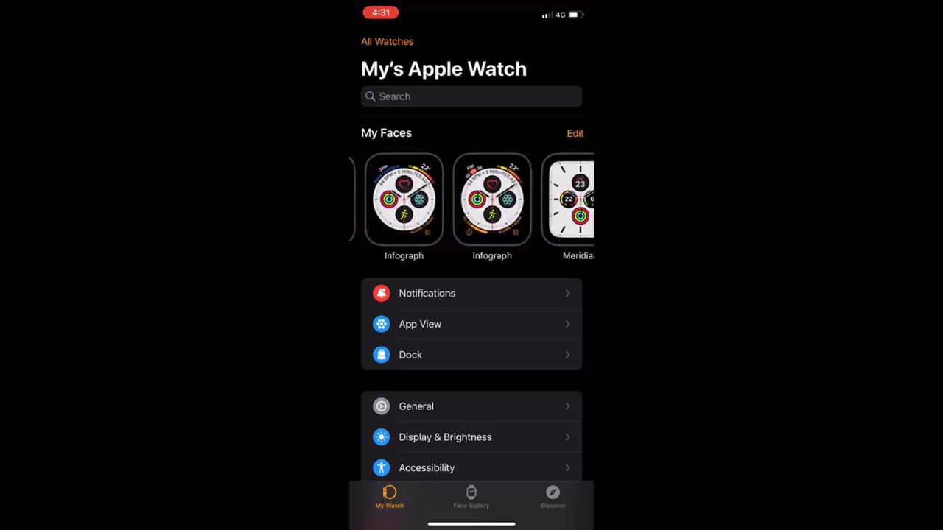
- Enter the Infograph face's settings and set its top-left complication to Today's Date
{"action": "left_click", "coordinate": [404, 199]}
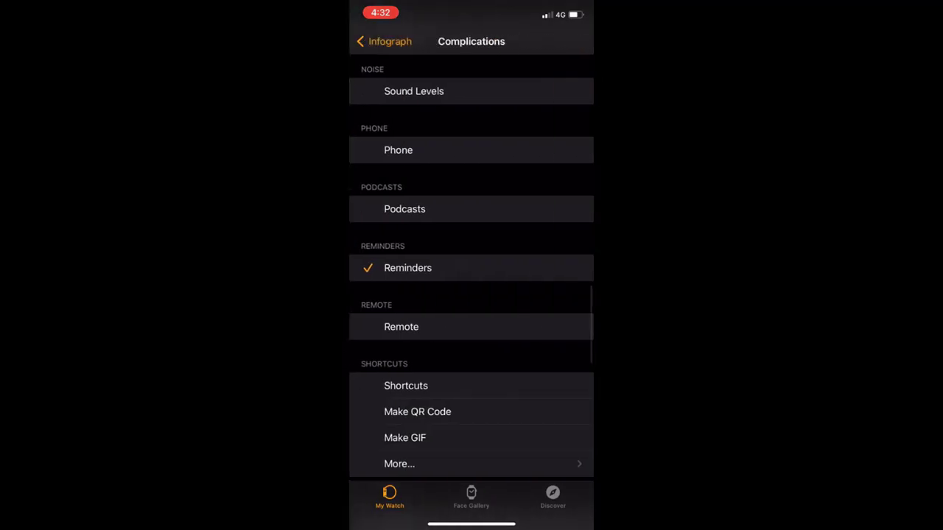
{"action": "scroll", "scroll_direction": "down", "scroll_amount": 3}
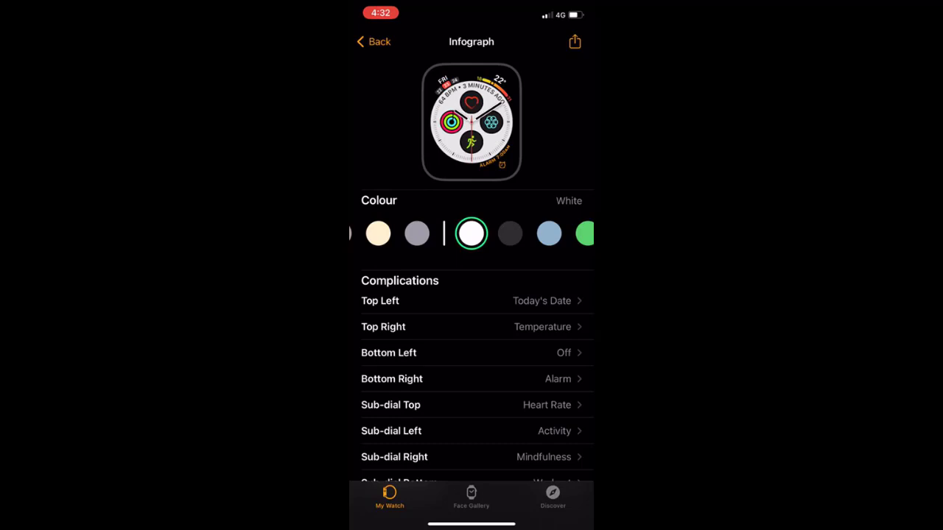
- Set the bottom-left complication to Battery from the Controls group
{"action": "left_click", "coordinate": [388, 352]}
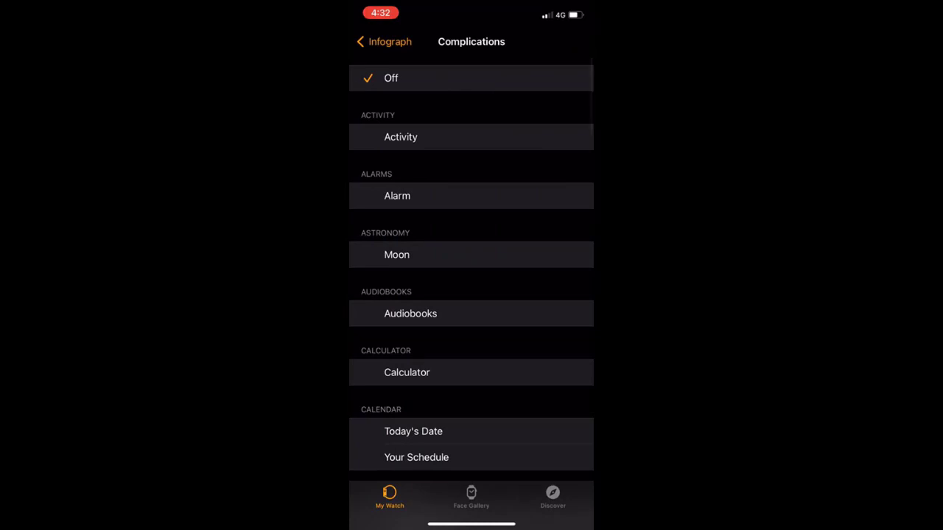
{"action": "scroll", "scroll_direction": "down", "scroll_amount": 3}
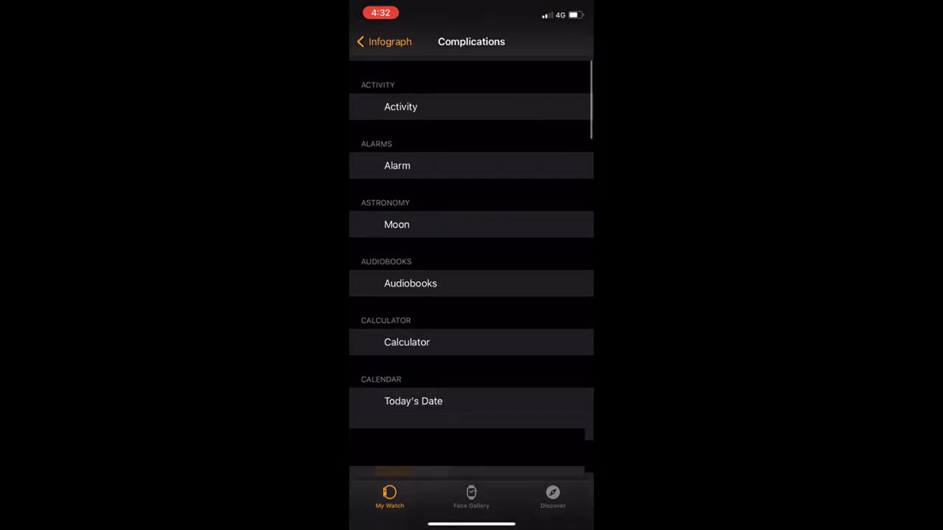
{"action": "scroll", "scroll_direction": "down", "scroll_amount": 3}
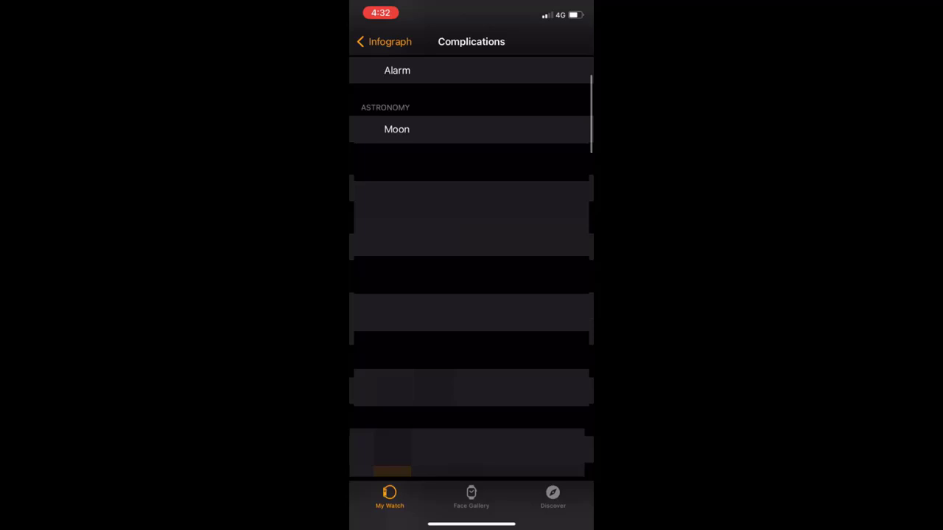
{"action": "scroll", "scroll_direction": "down", "scroll_amount": 3}
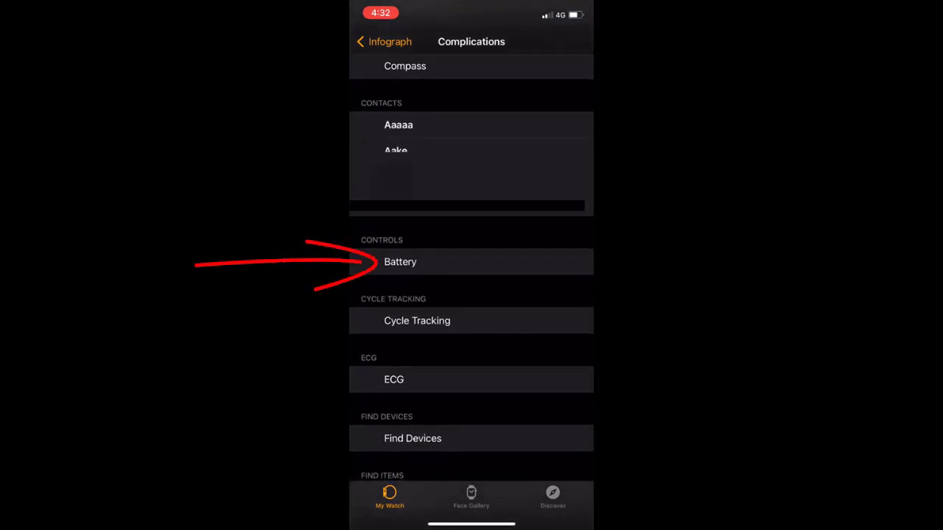
{"action": "left_click", "coordinate": [401, 262]}
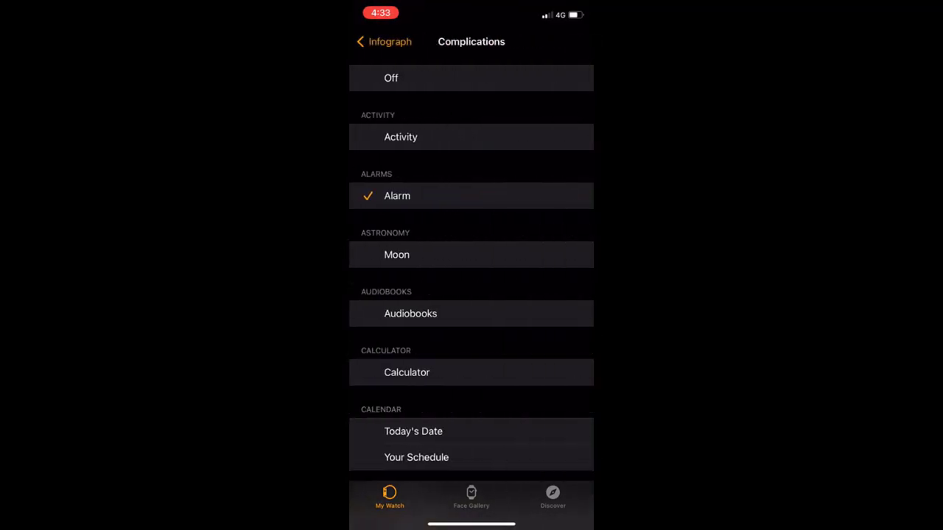
- Set the bottom-right complication to Calculator, keeping Heart Rate top and Activity left sub-dials
{"action": "left_click", "coordinate": [383, 41]}
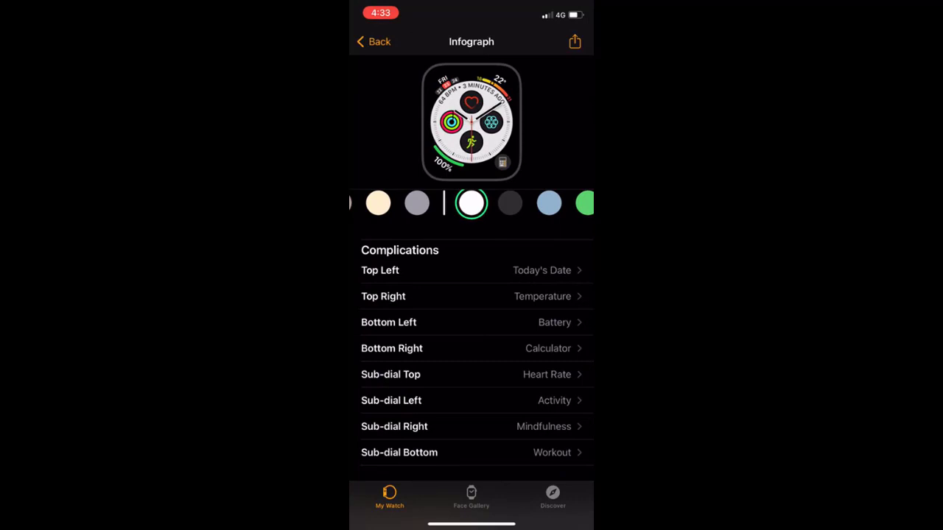
{"action": "left_click", "coordinate": [472, 374]}
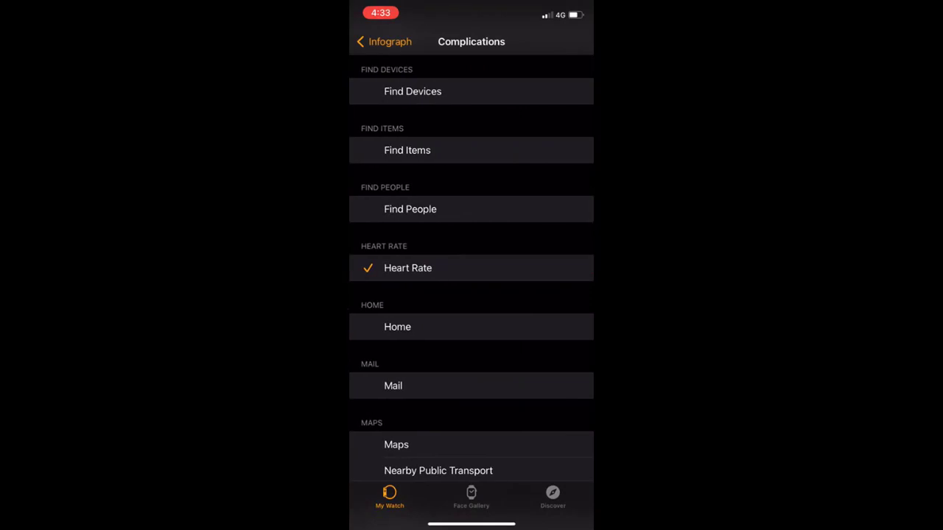
{"action": "left_click", "coordinate": [383, 42]}
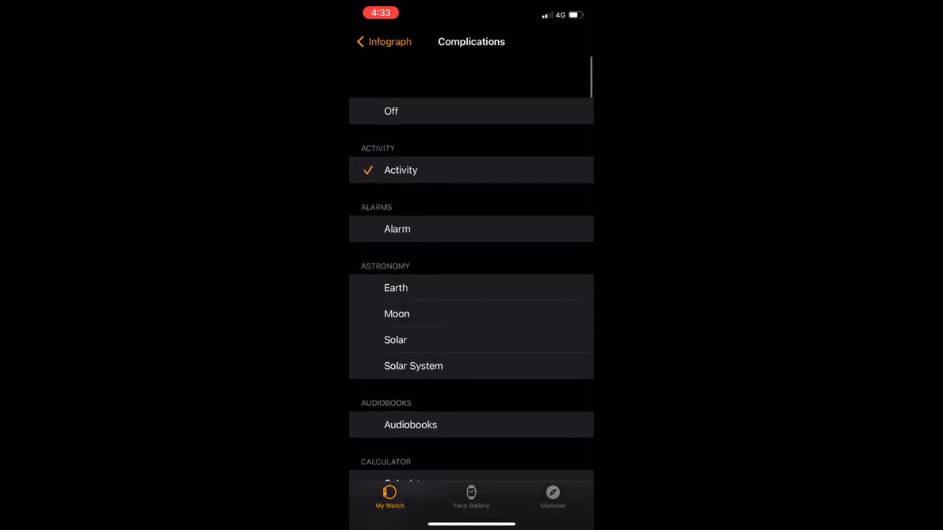
{"action": "left_click", "coordinate": [383, 41]}
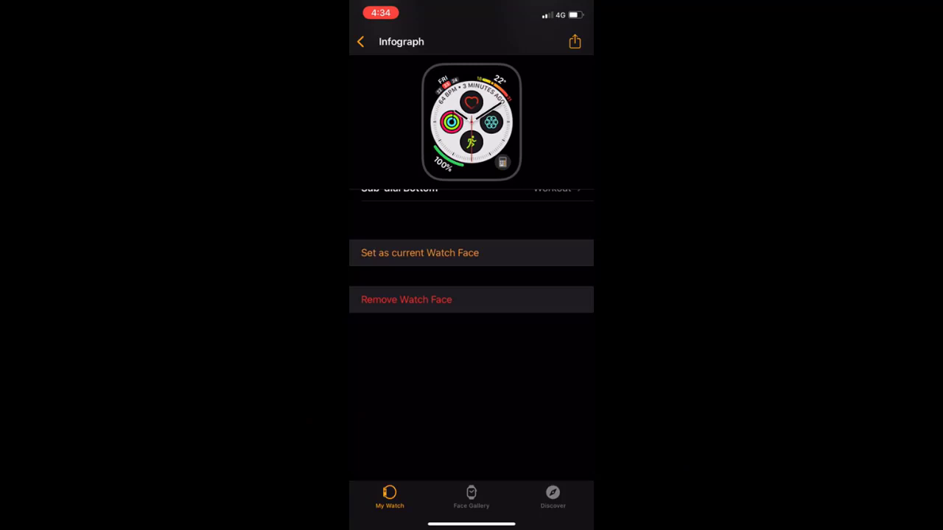
- Set the customised Infograph as the current watch face
{"action": "left_click", "coordinate": [359, 41]}
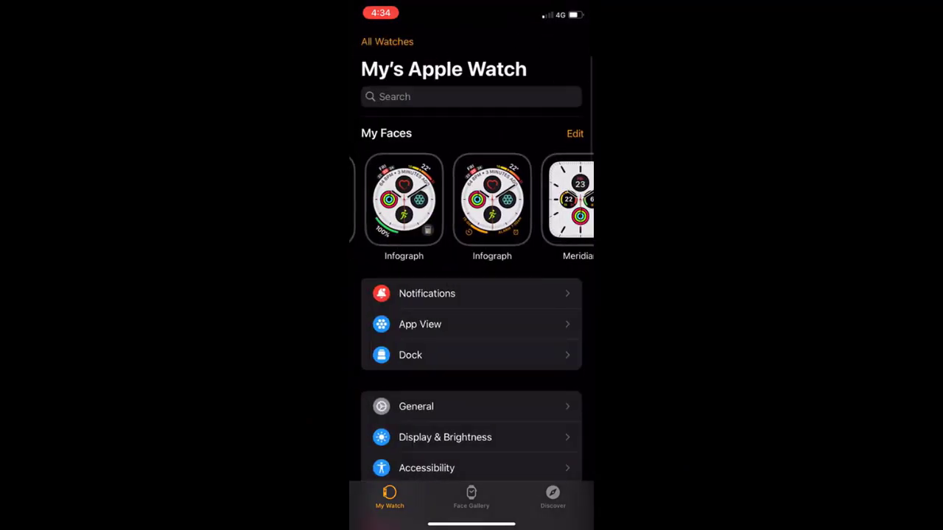